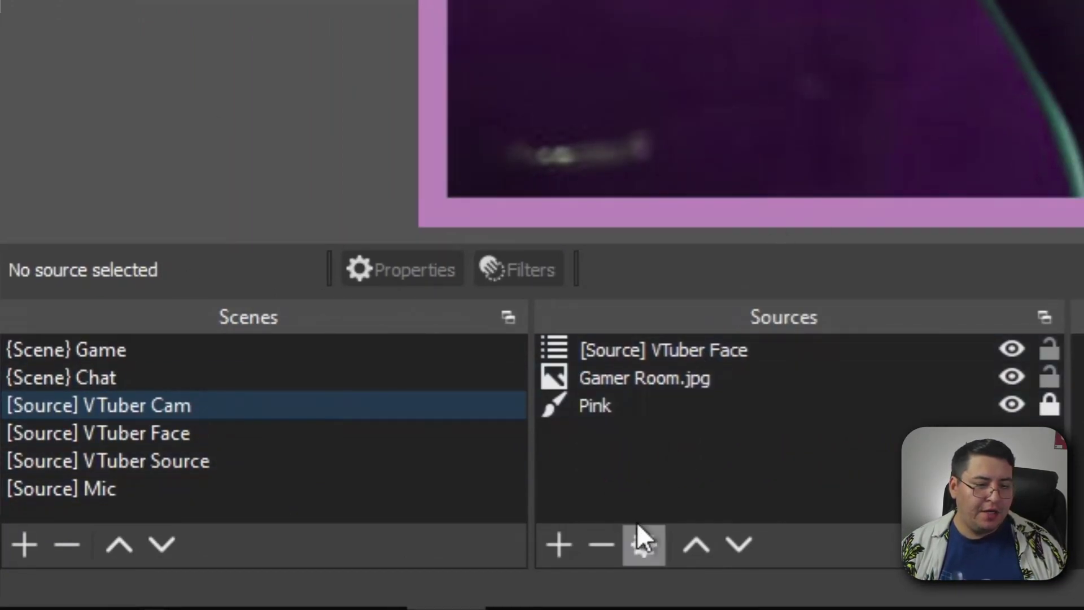
# Inspect the Pink and Gamer Room.jpg sources, then view the VTuber Face and Mic scenes
pyautogui.click(597, 405)
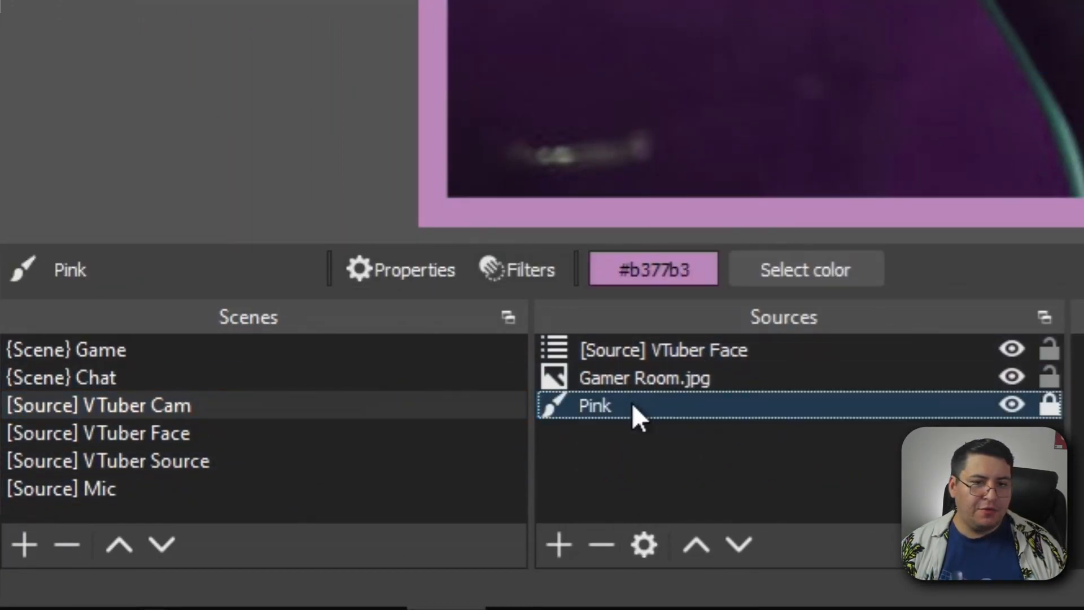
pyautogui.click(643, 378)
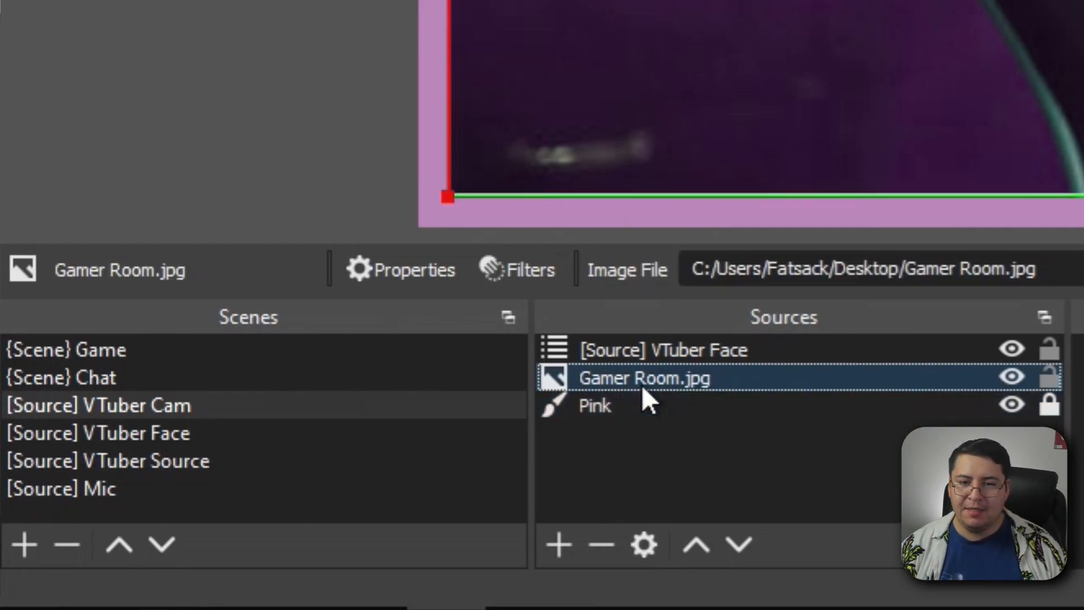
pyautogui.click(669, 350)
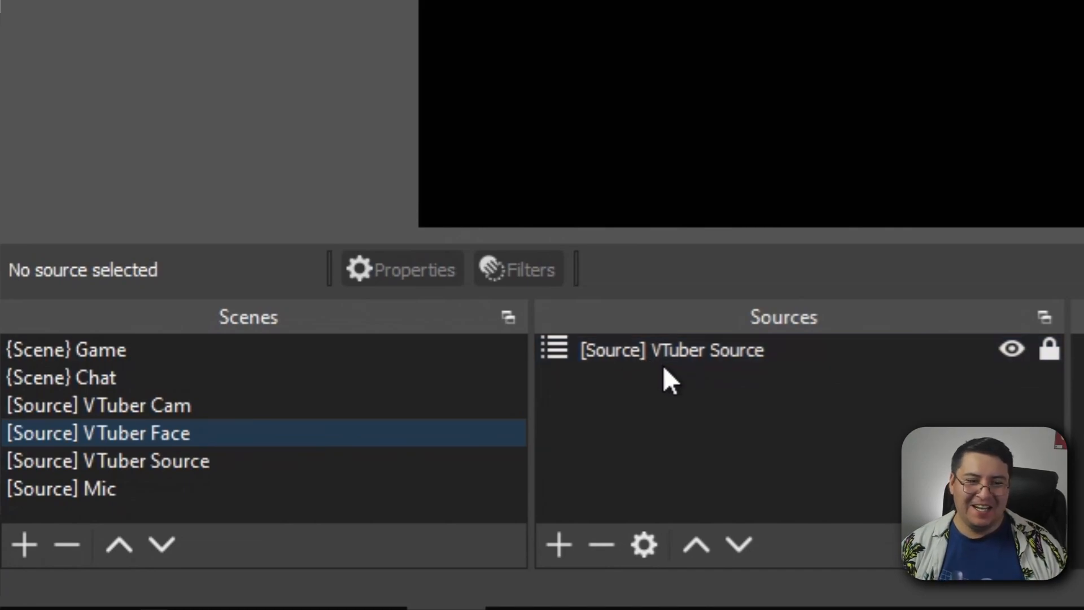
pyautogui.click(671, 350)
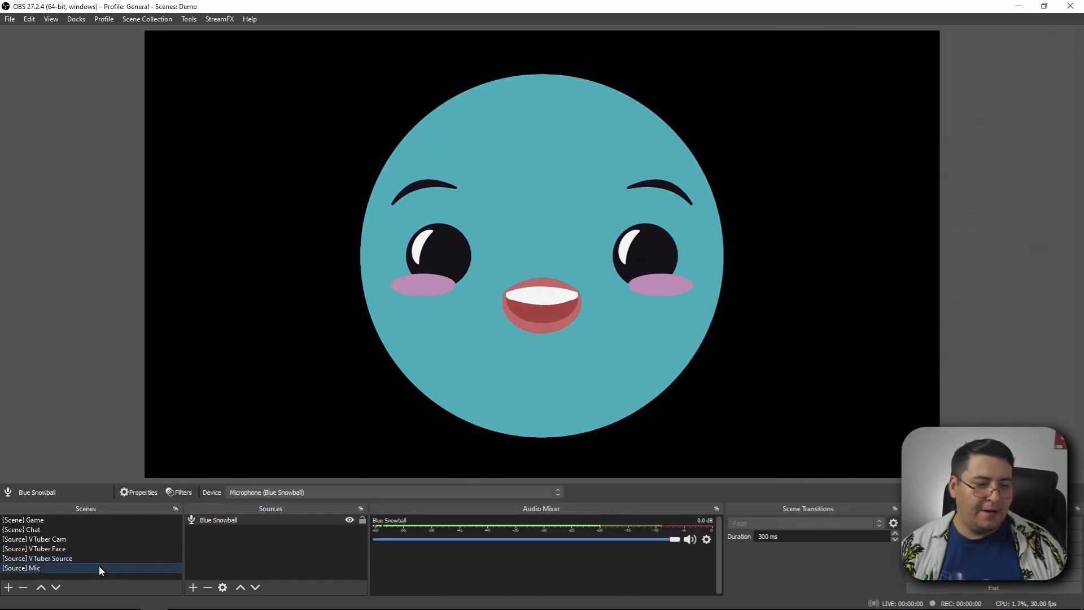
pyautogui.rightClick(218, 519)
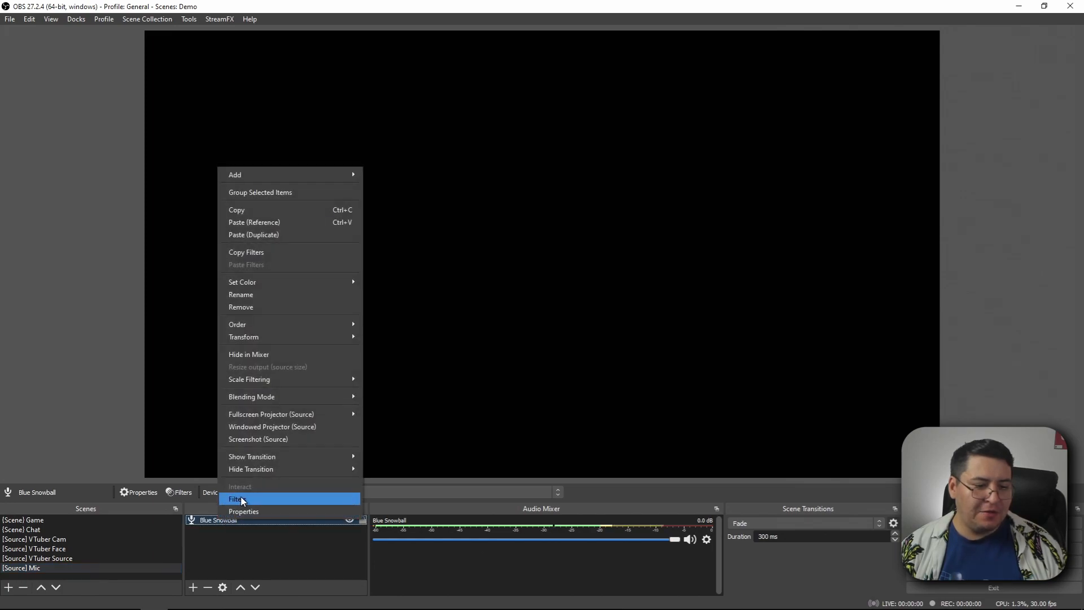
pyautogui.click(232, 499)
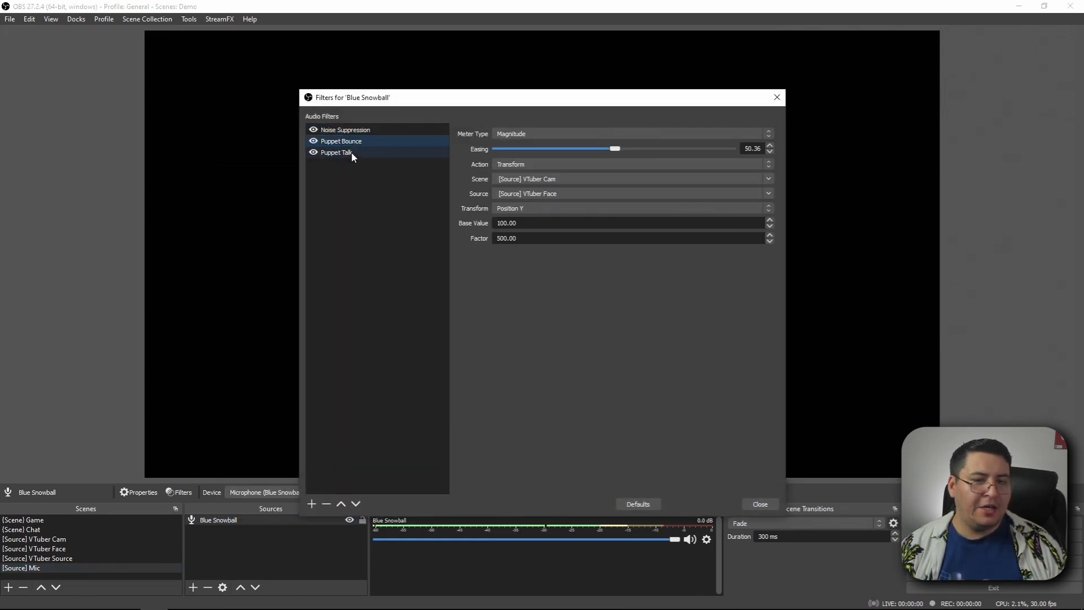
pyautogui.click(346, 128)
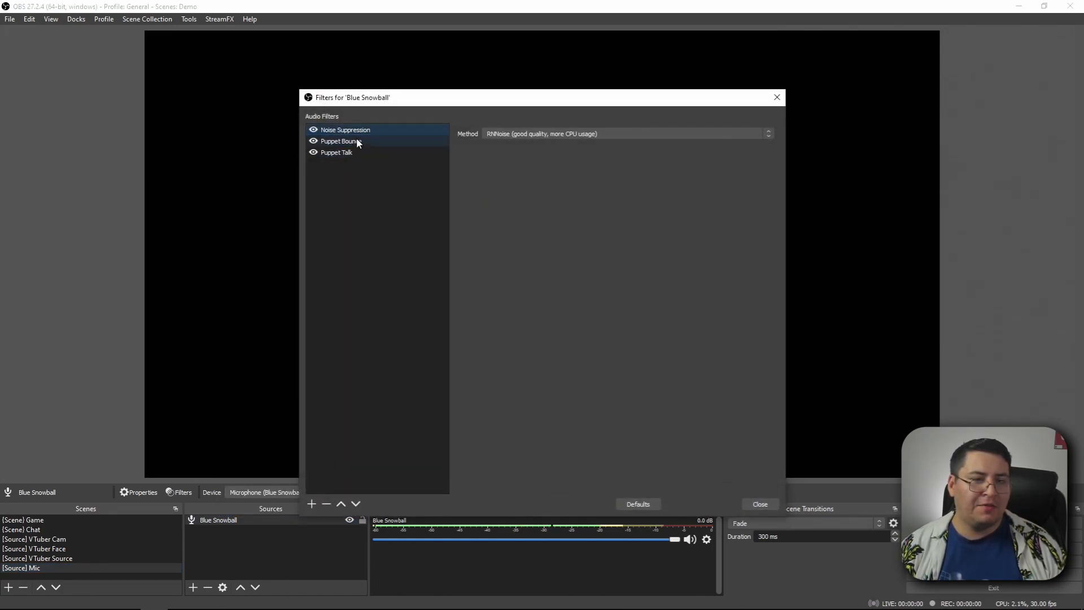
pyautogui.click(340, 140)
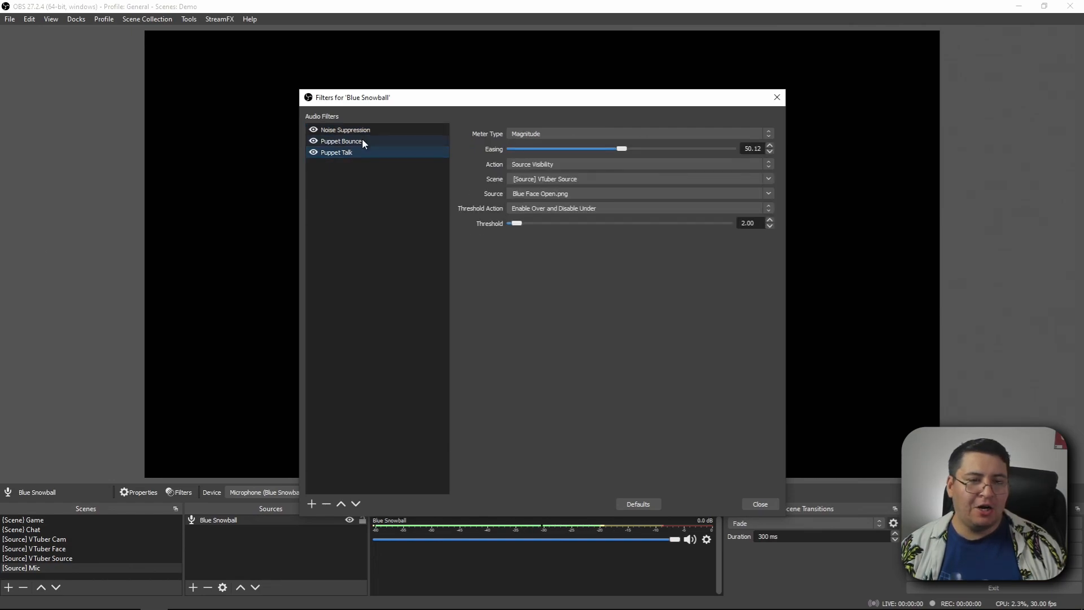
pyautogui.click(341, 141)
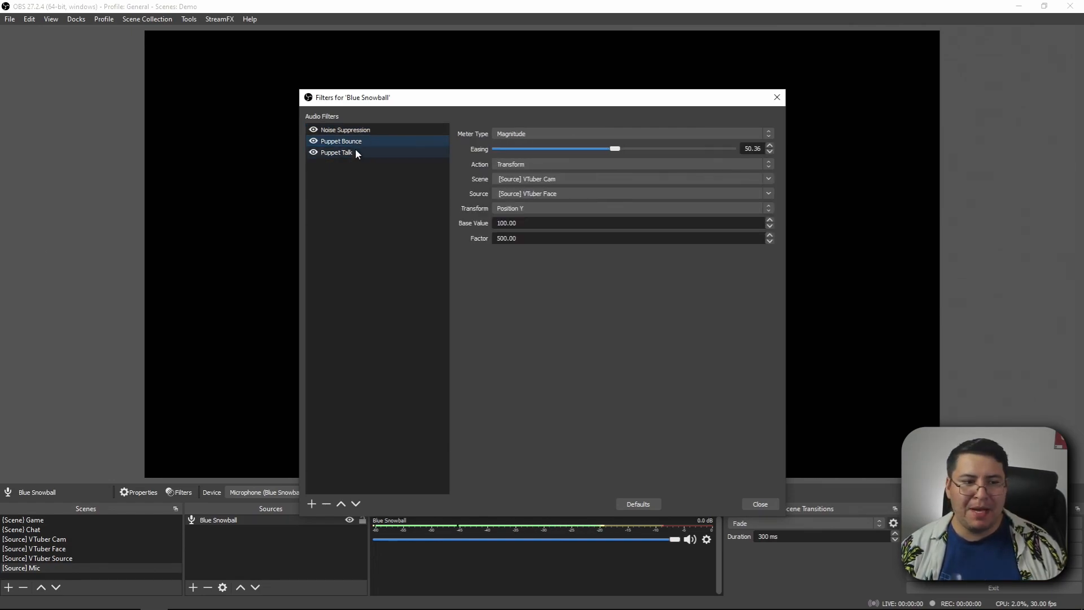
pyautogui.click(349, 153)
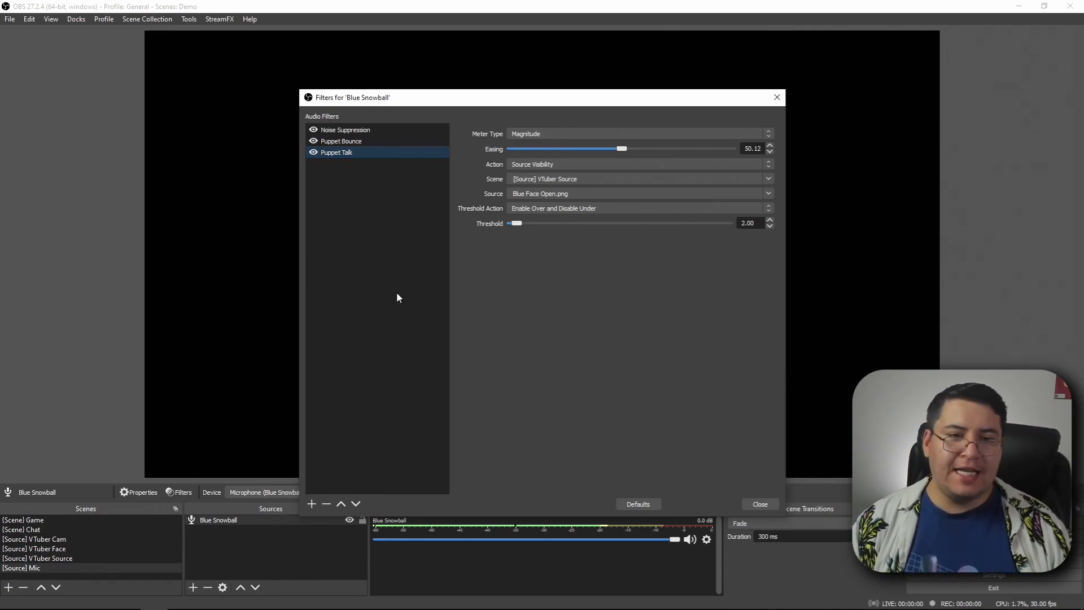
pyautogui.click(760, 504)
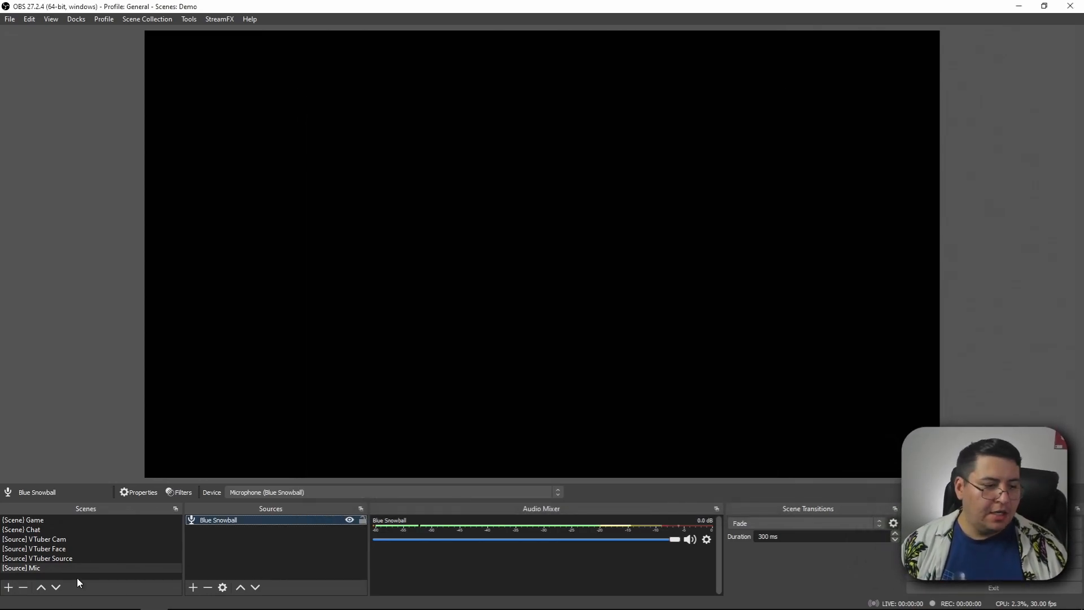
# Look through the VTuber Cam and Game scenes, ending on the Chat scene's purple Background
pyautogui.click(29, 539)
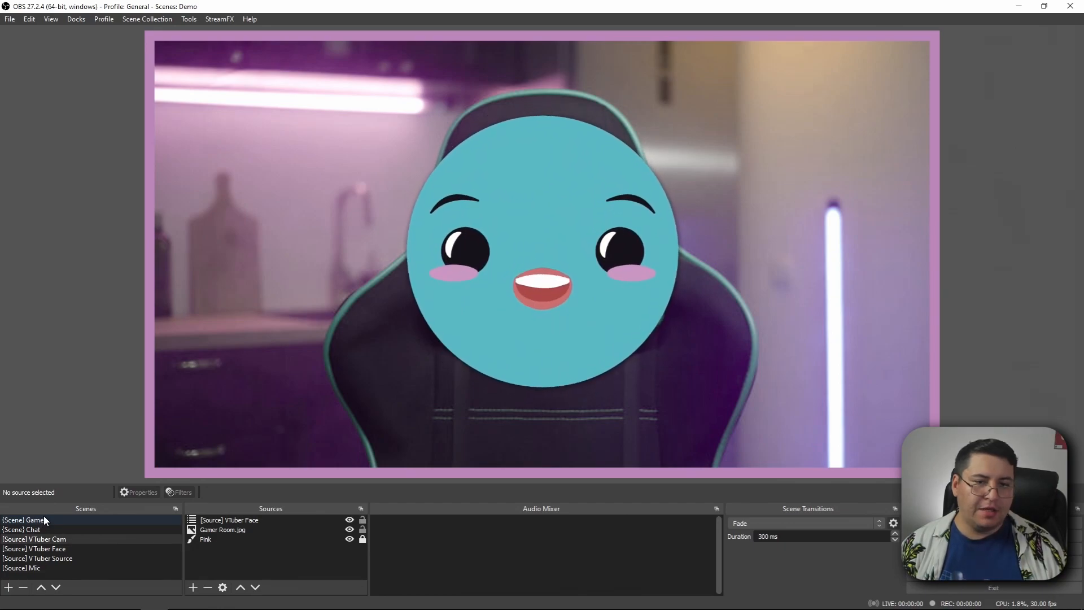
pyautogui.click(23, 519)
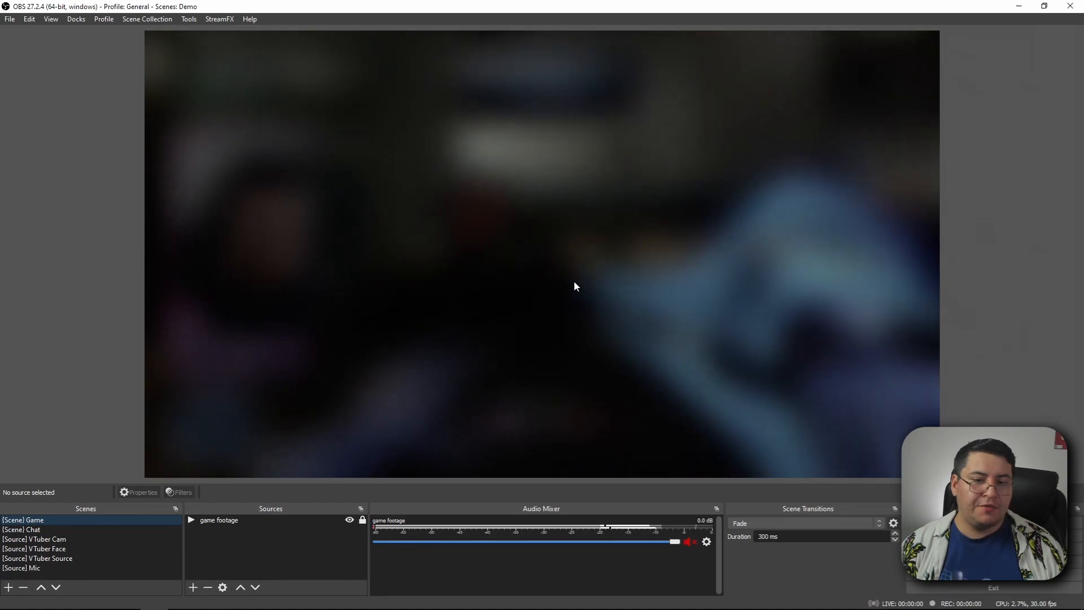
pyautogui.click(20, 529)
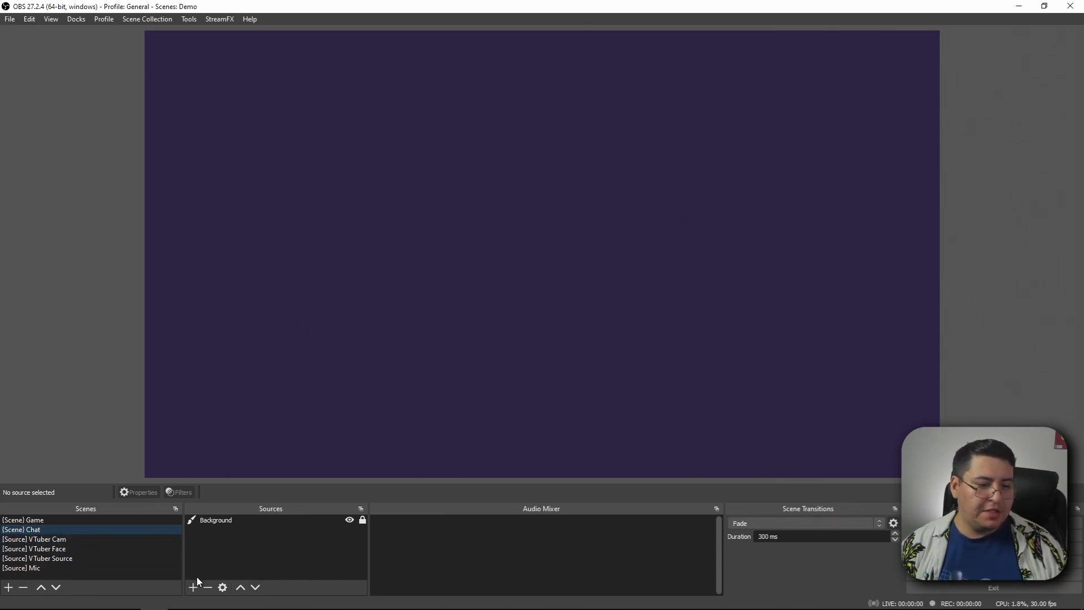
# Add the existing VTuber Cam scene as a source in the Chat scene
pyautogui.click(197, 587)
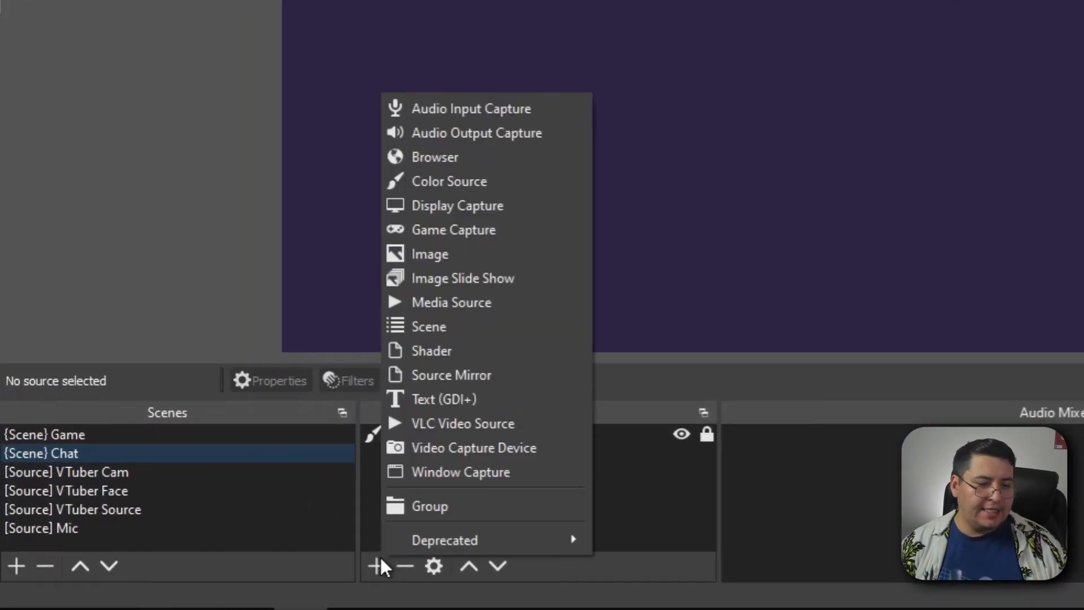
pyautogui.moveTo(378, 590)
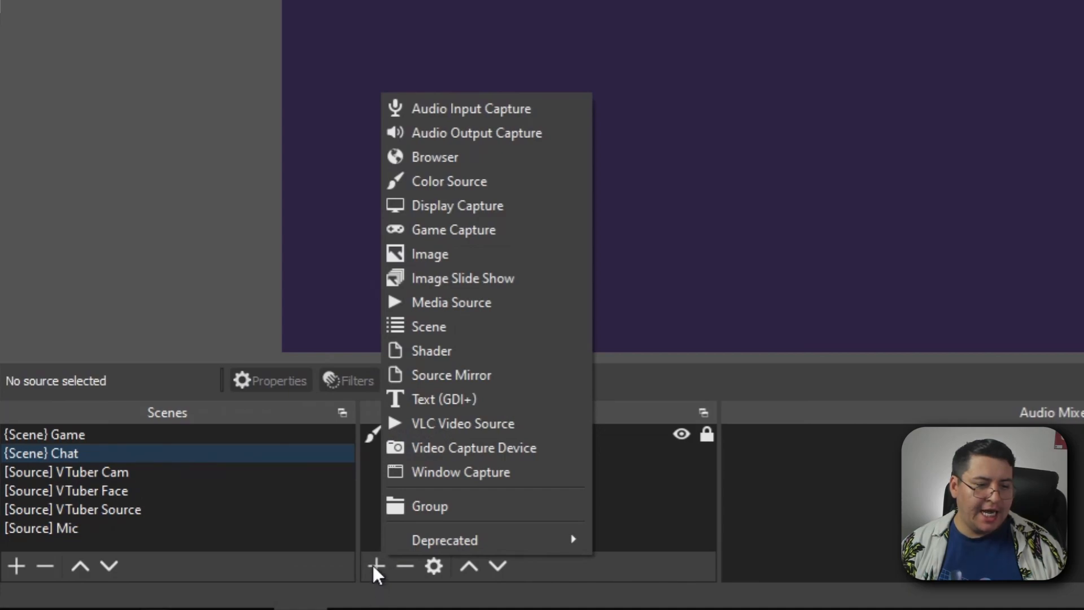
pyautogui.moveTo(479, 307)
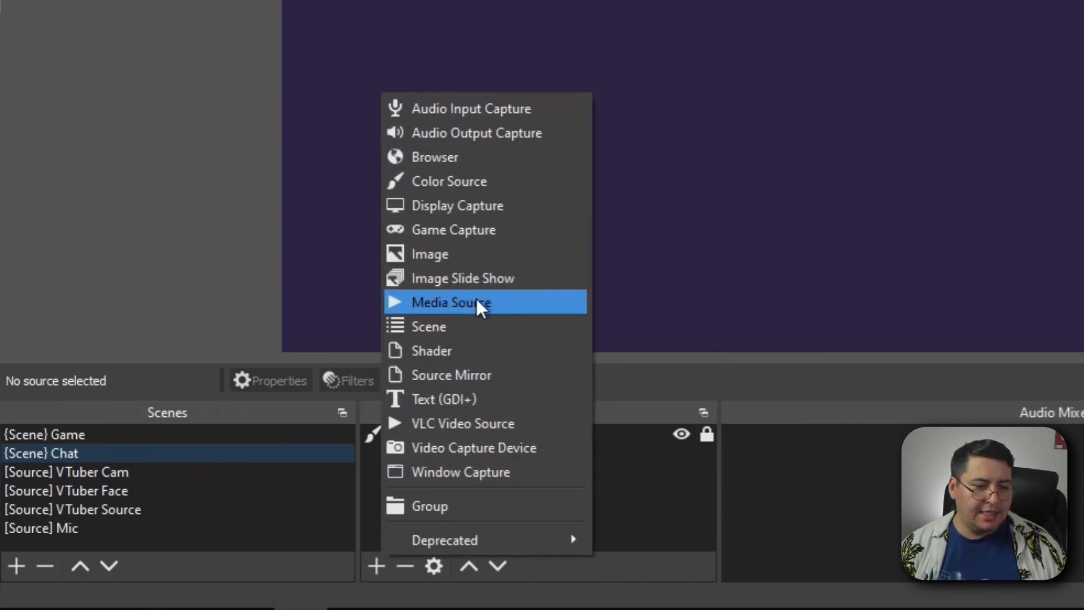
pyautogui.moveTo(397, 350)
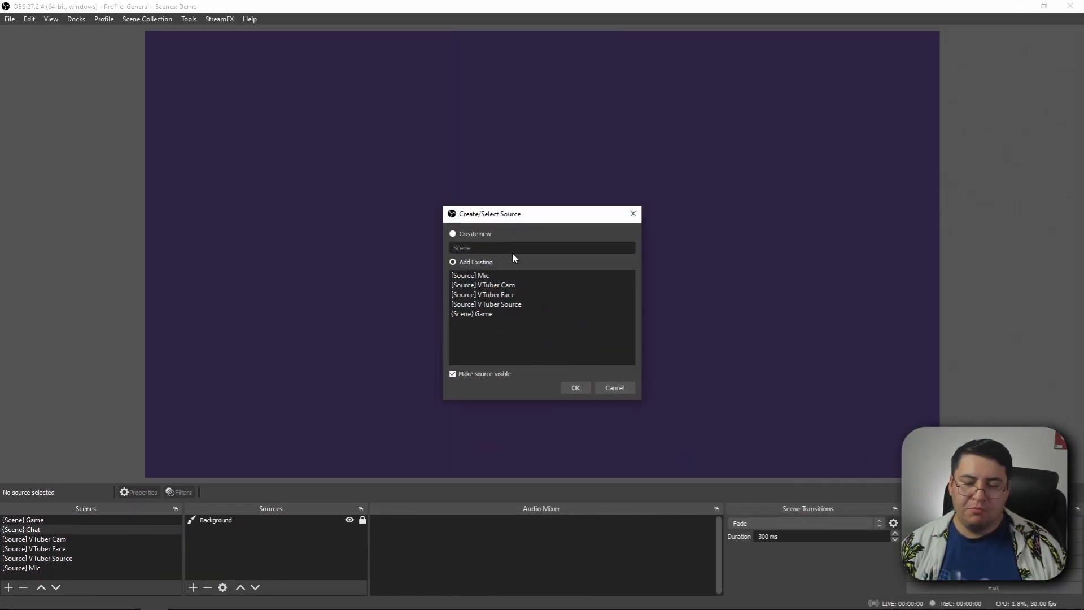
pyautogui.click(483, 284)
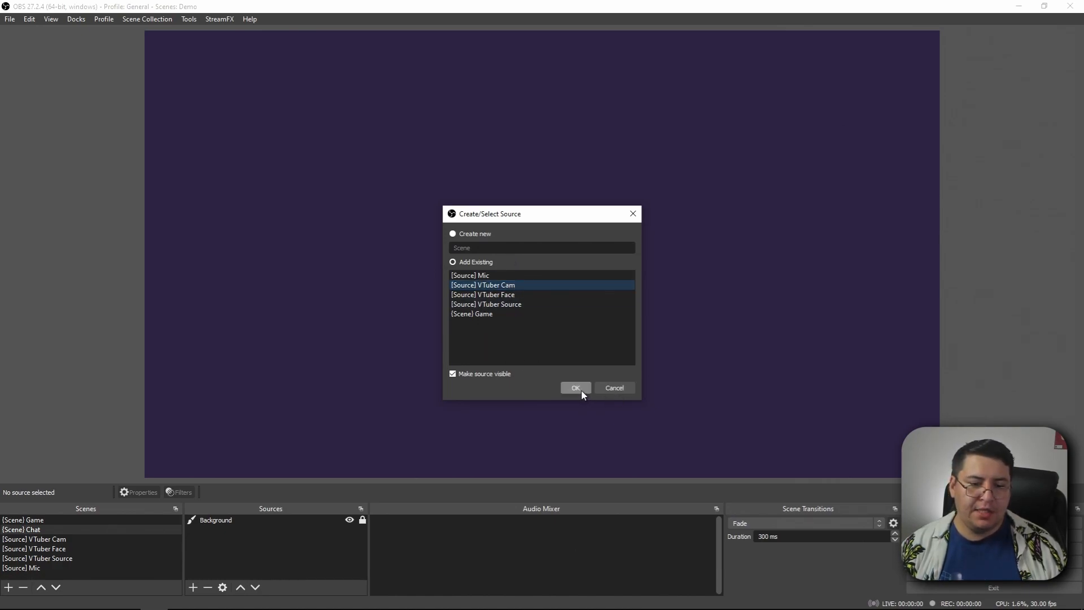
pyautogui.click(575, 387)
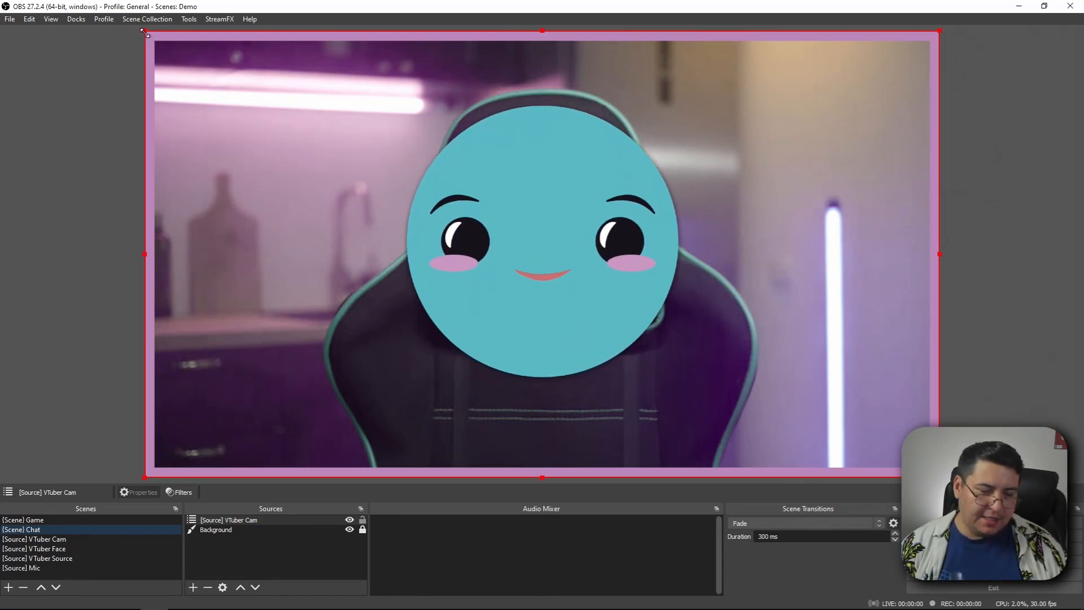
# Shrink the VTuber Cam and fit it inside the left frame of the Chat scene
pyautogui.moveTo(143, 30); pyautogui.dragTo(541, 254)
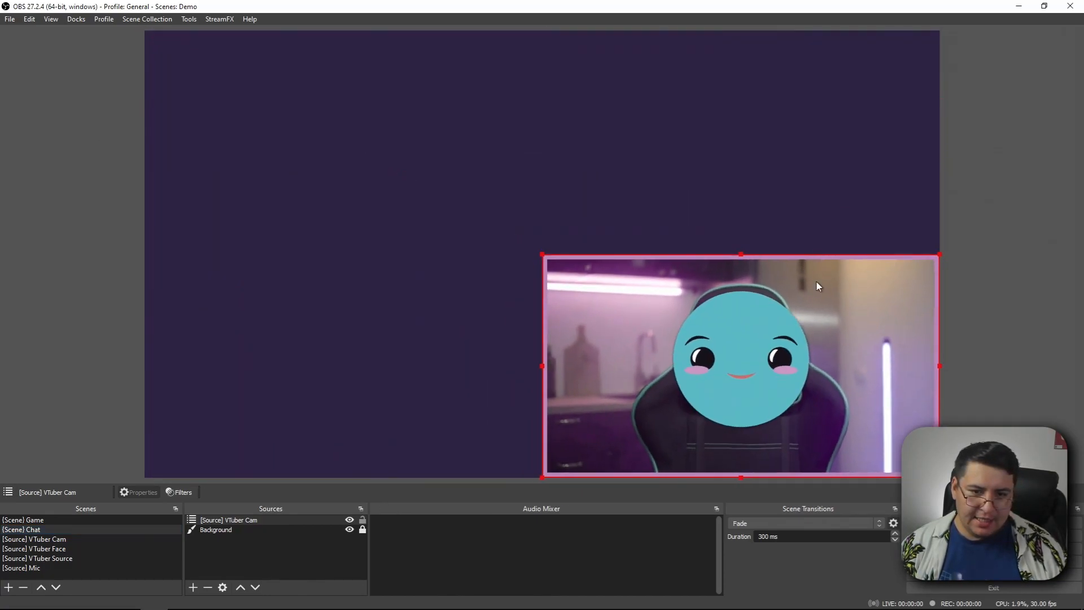
pyautogui.moveTo(941, 477); pyautogui.dragTo(683, 335)
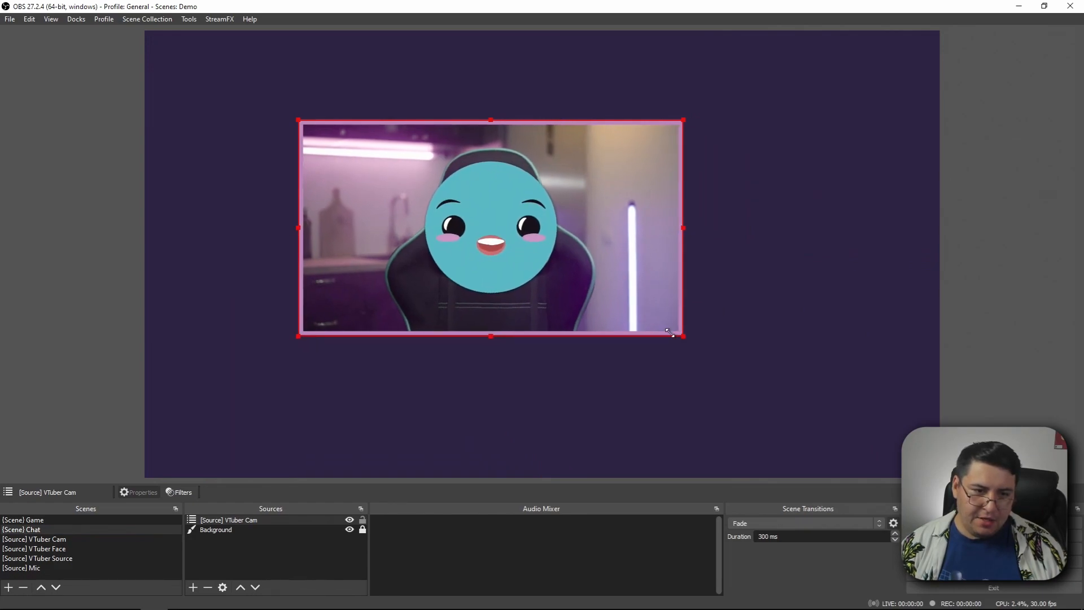
pyautogui.moveTo(682, 335); pyautogui.dragTo(560, 312)
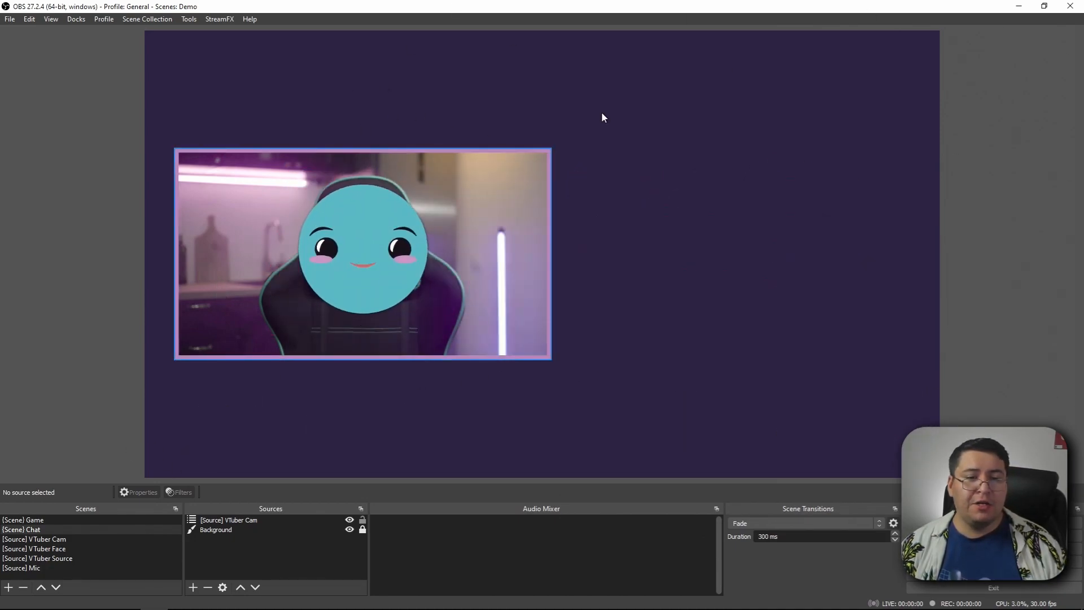
# Add the existing VTuber Cam scene as a source in the Game scene
pyautogui.click(20, 520)
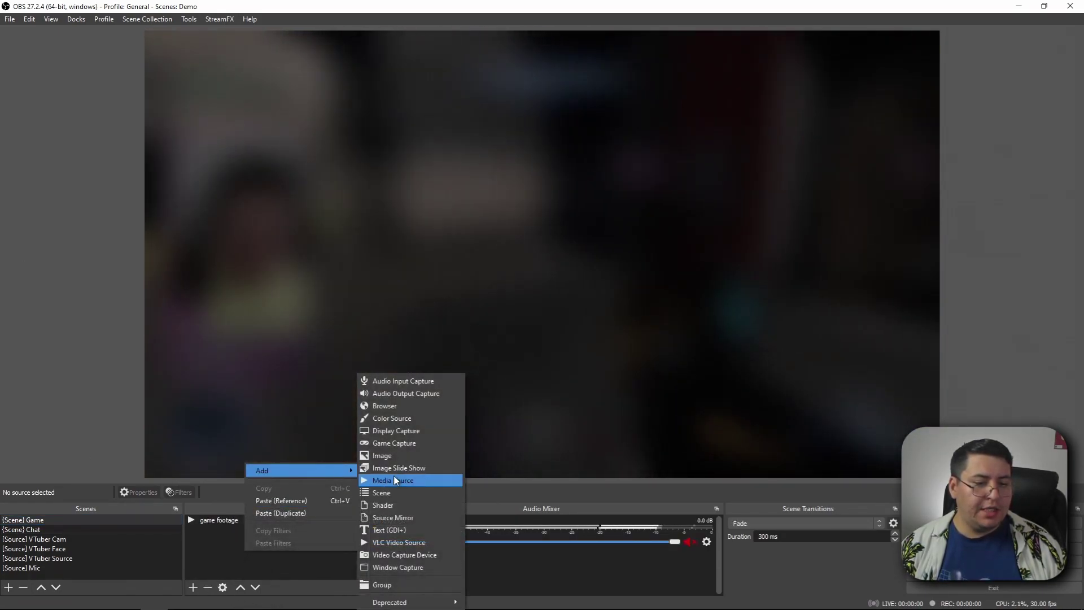
pyautogui.moveTo(401, 493)
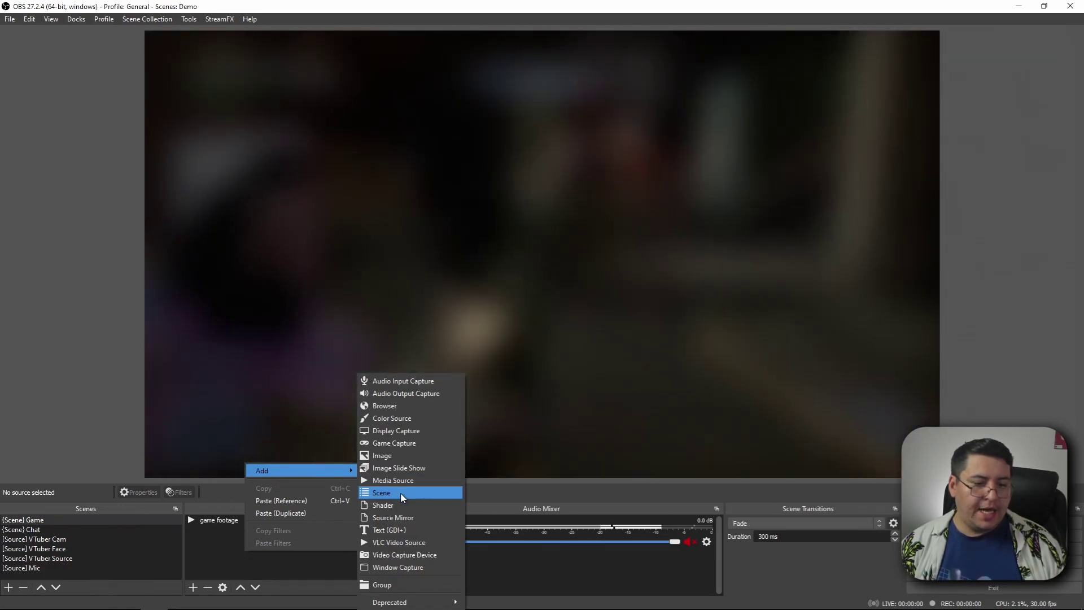
pyautogui.click(386, 492)
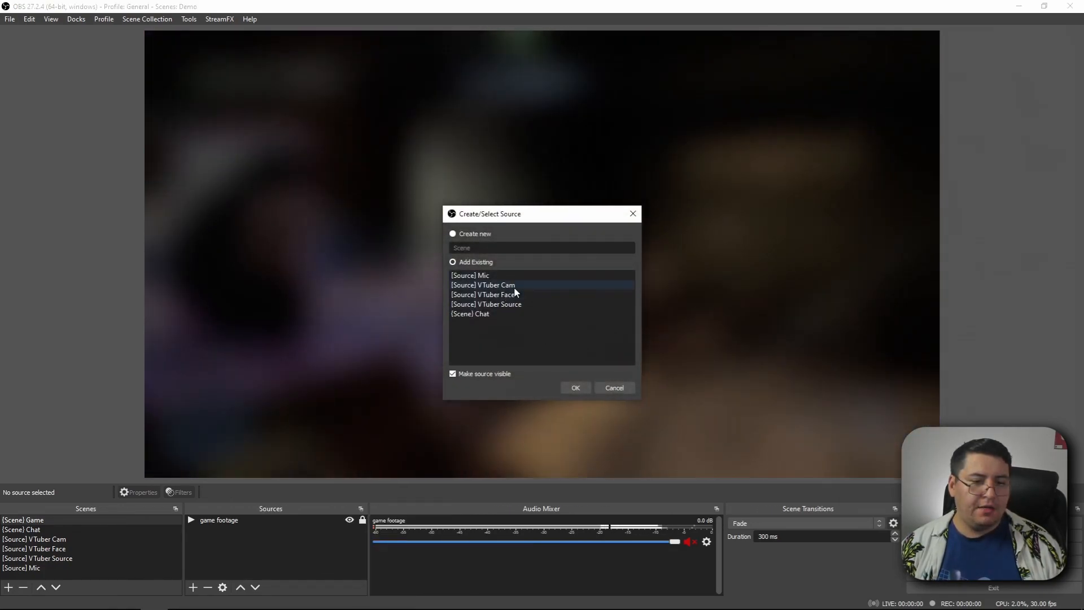
pyautogui.click(575, 388)
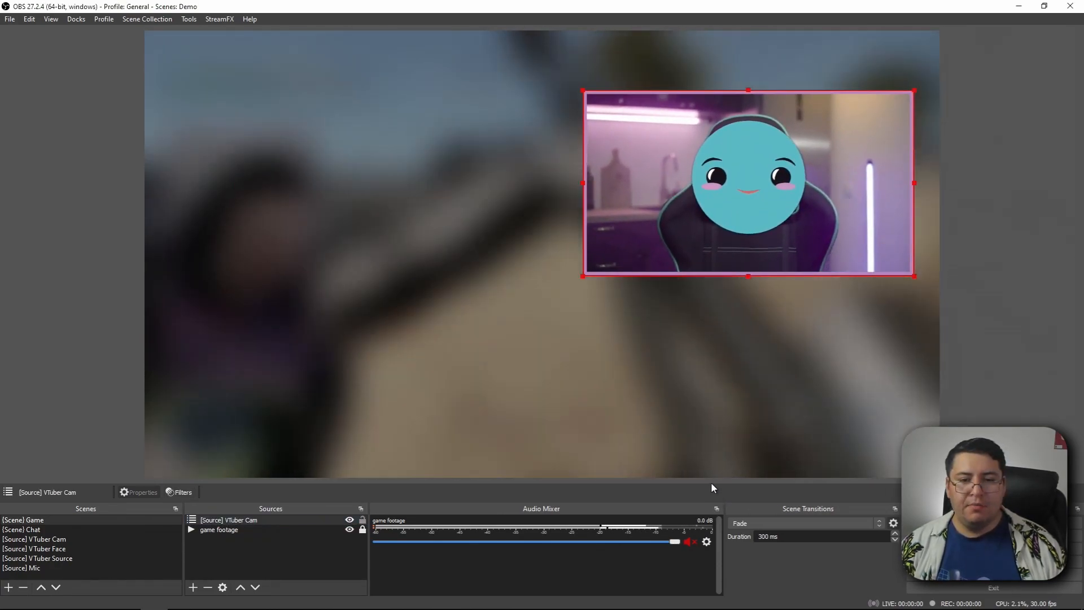
# Place the VTuber Cam at the upper left over the game footage, then return to Chat
pyautogui.moveTo(747, 183); pyautogui.dragTo(640, 249)
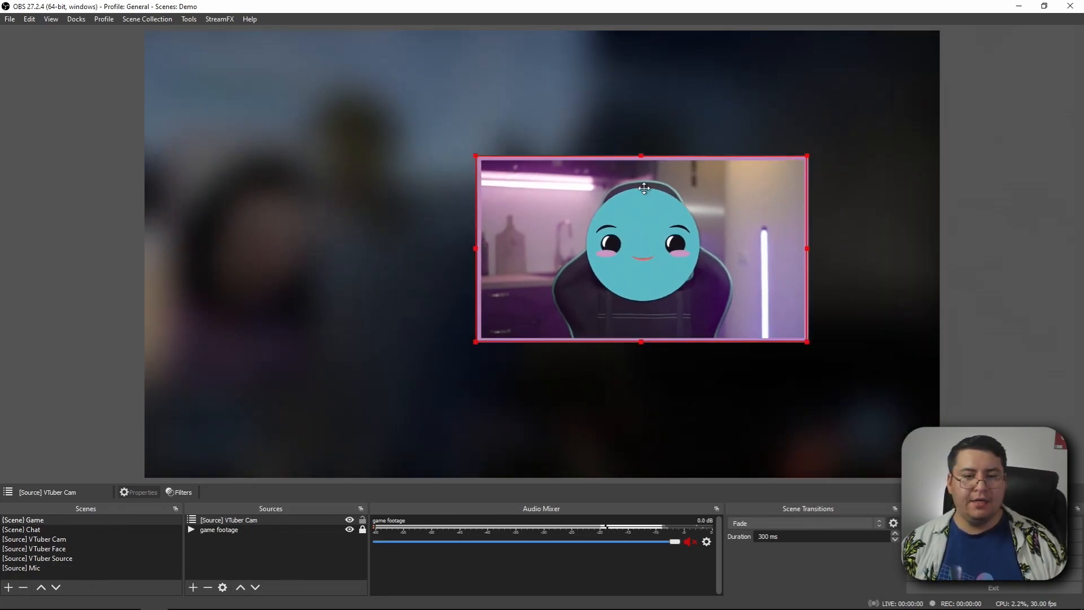
pyautogui.moveTo(640, 249); pyautogui.dragTo(310, 264)
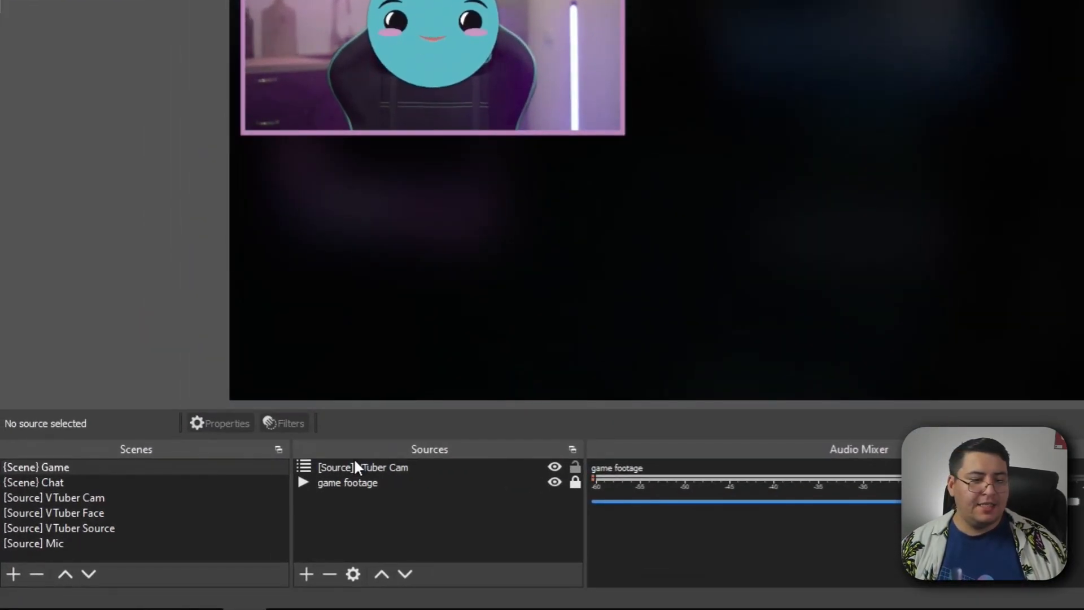
pyautogui.click(362, 468)
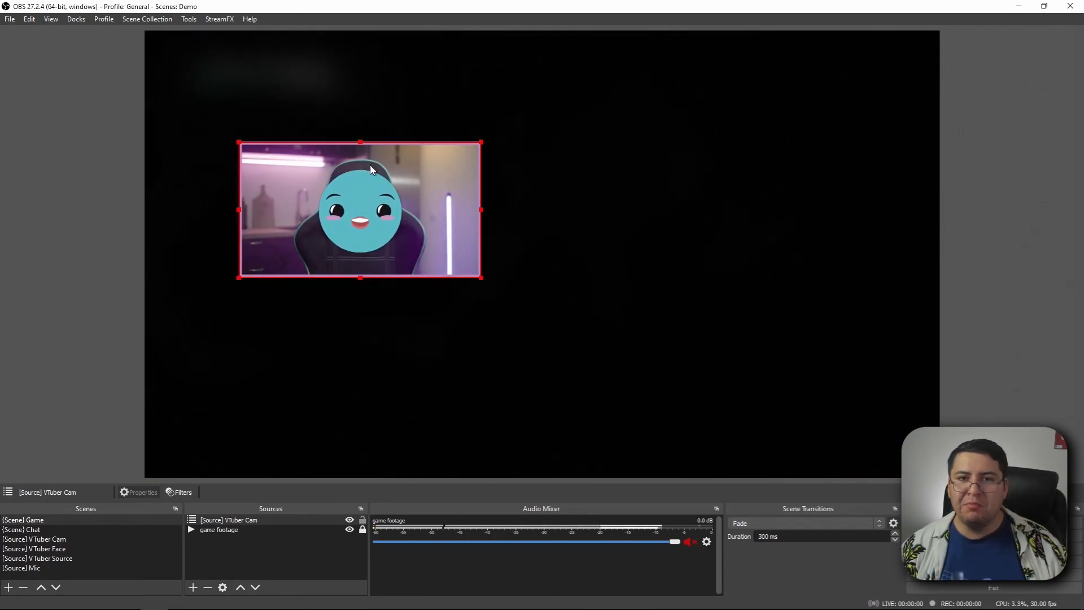
pyautogui.click(19, 529)
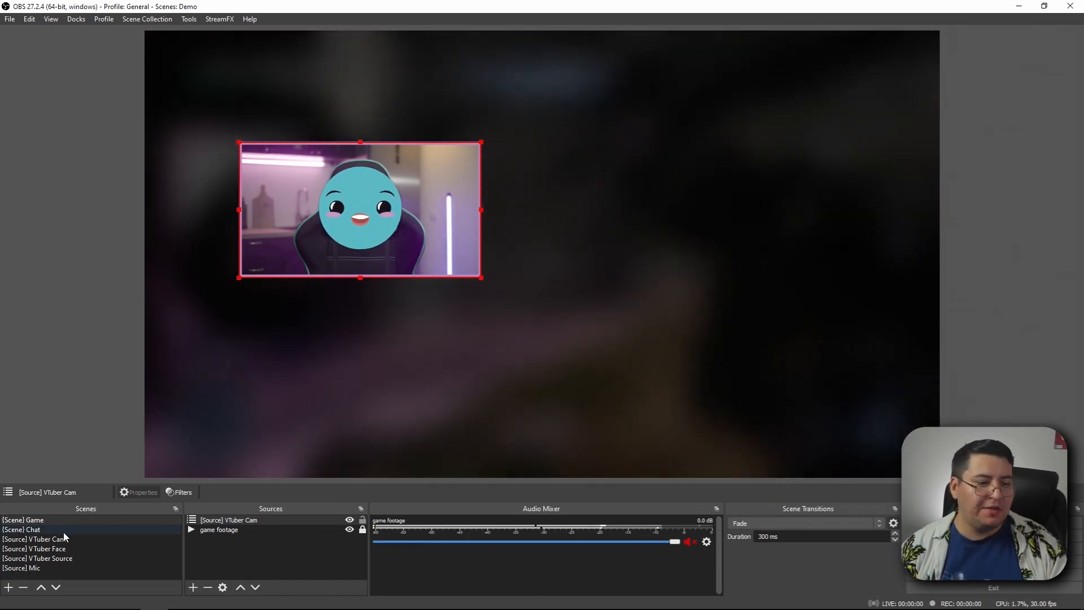
# Hide the Gamer Room.jpg and Pink backgrounds in the VTuber Cam scene
pyautogui.click(31, 538)
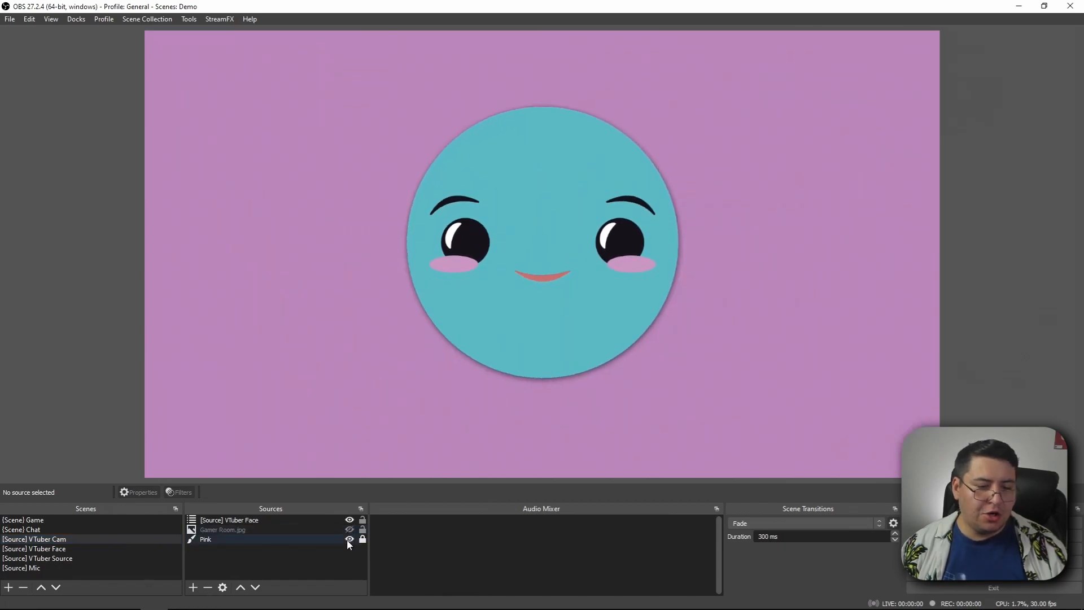
pyautogui.click(350, 538)
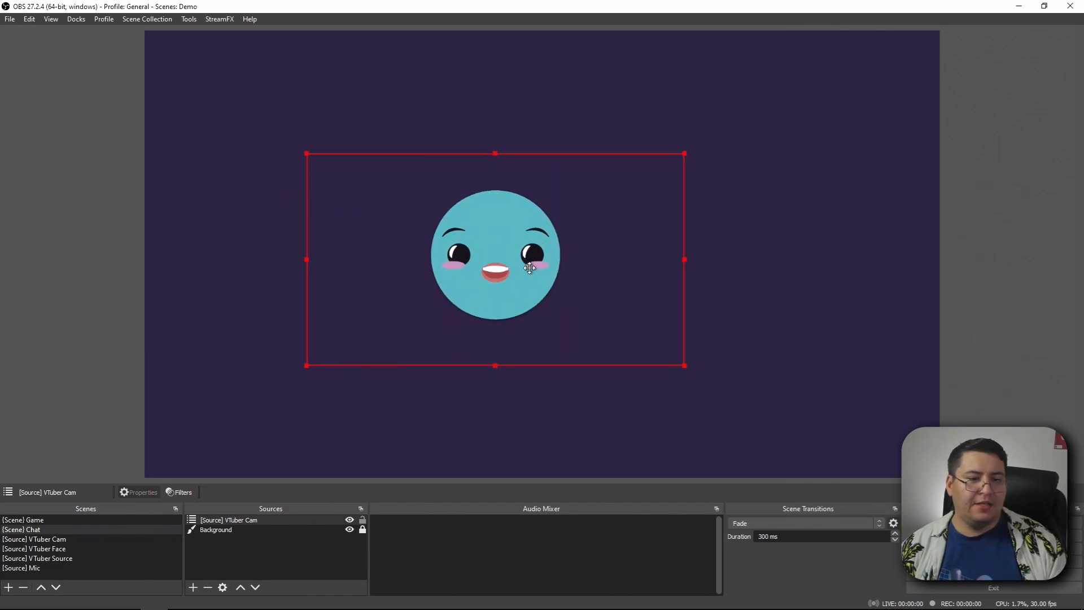
# Move the face left in Chat and to the lower-right corner in Game
pyautogui.moveTo(529, 269); pyautogui.dragTo(352, 344)
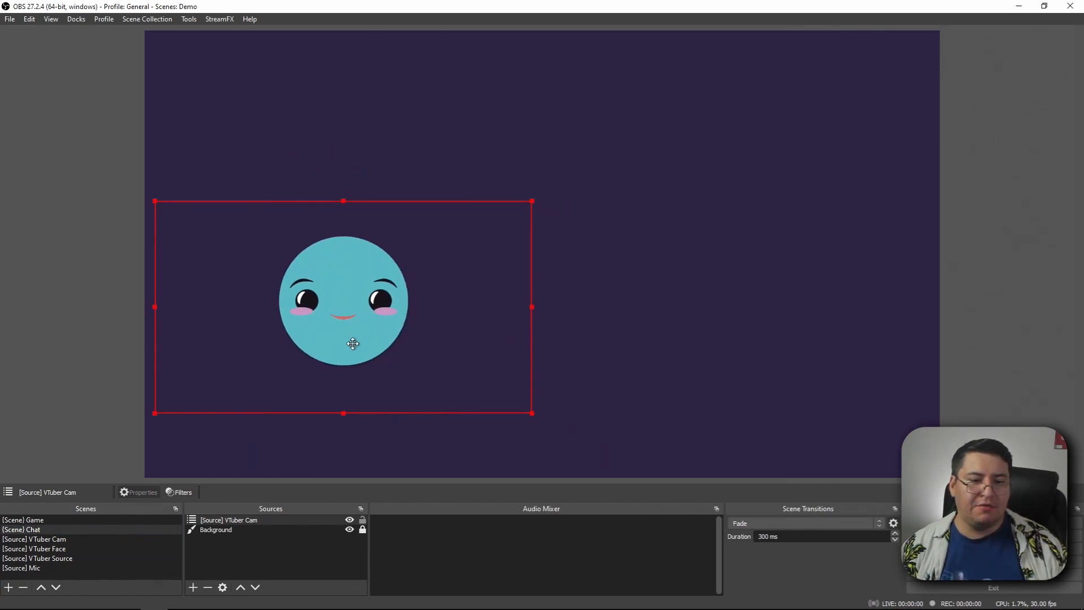
pyautogui.click(22, 520)
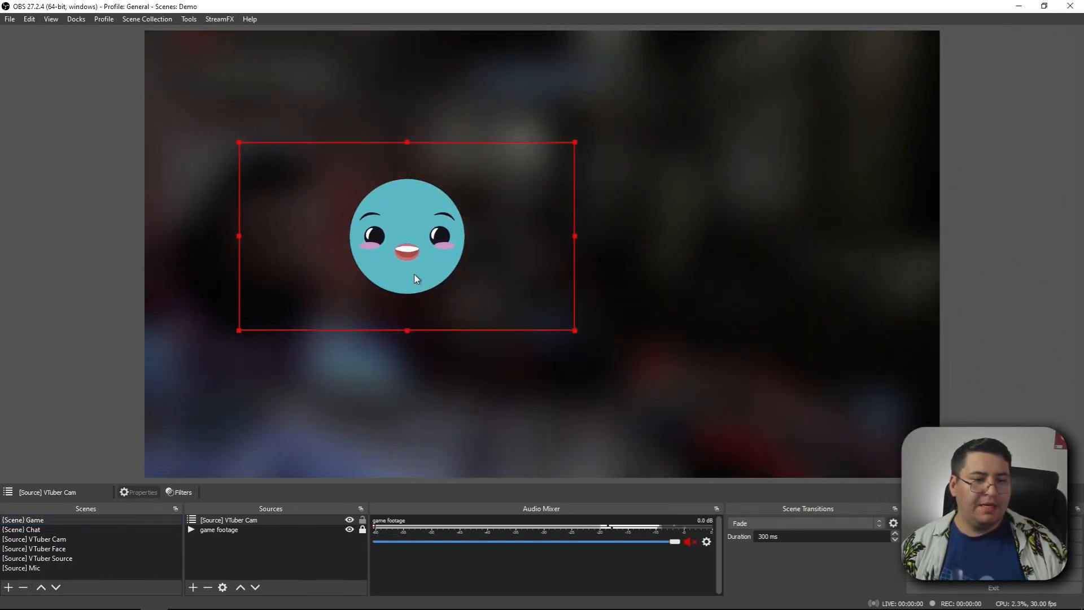
pyautogui.moveTo(407, 236); pyautogui.dragTo(838, 381)
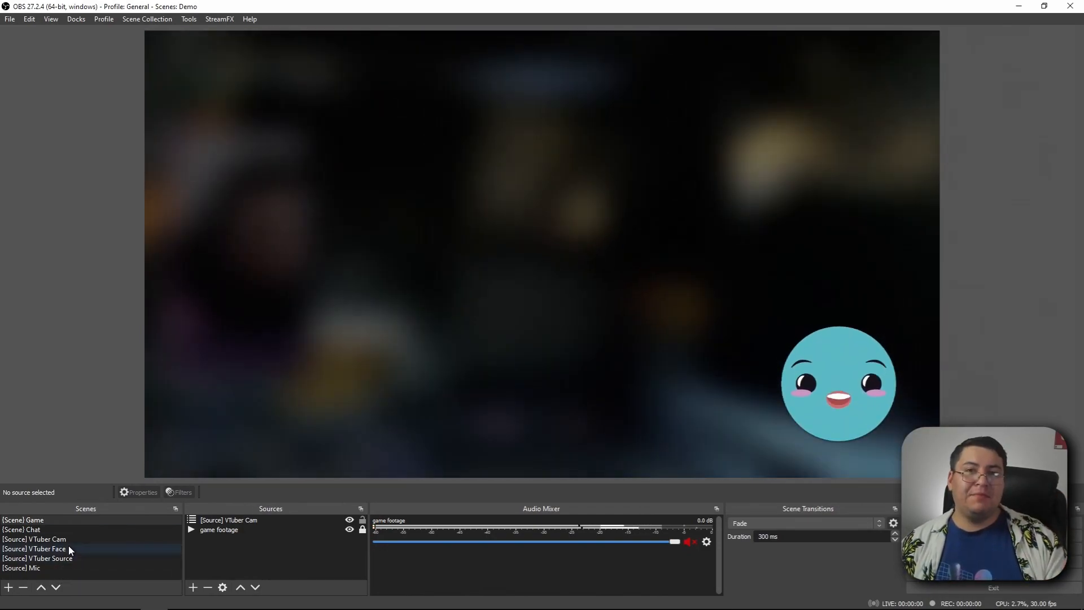
# Drop Sunglasses.png onto the VTuber Face scene and fit it over the eyes
pyautogui.click(40, 547)
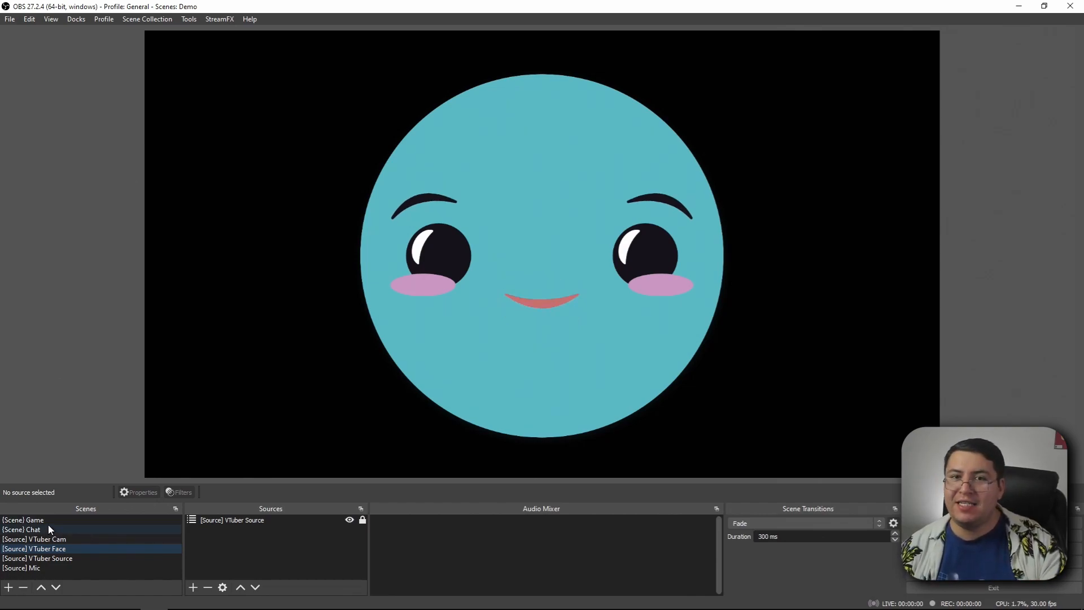
pyautogui.click(27, 549)
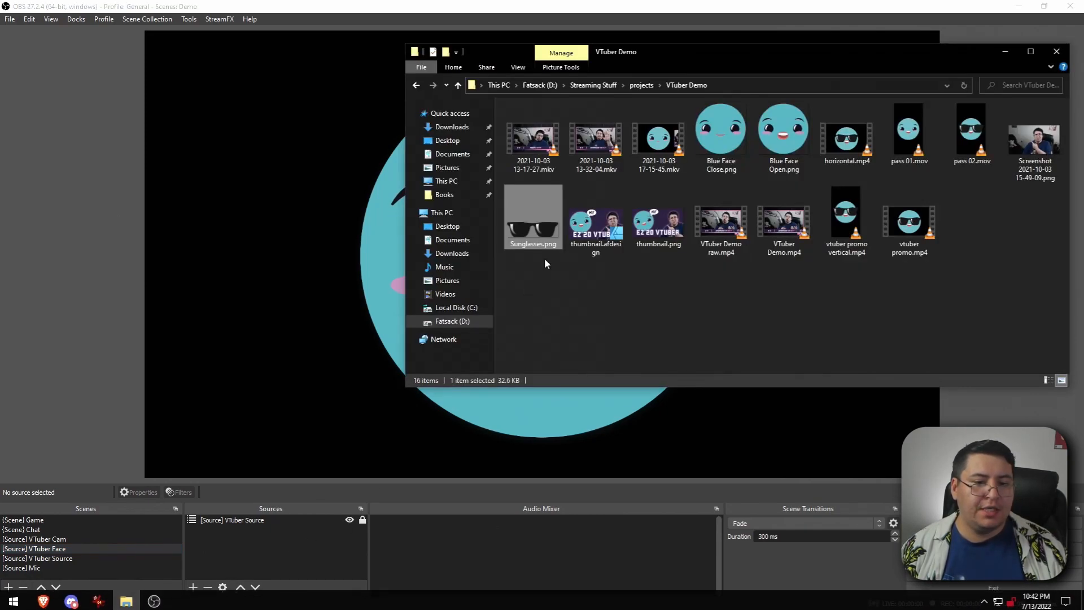
pyautogui.moveTo(532, 215); pyautogui.dragTo(277, 90)
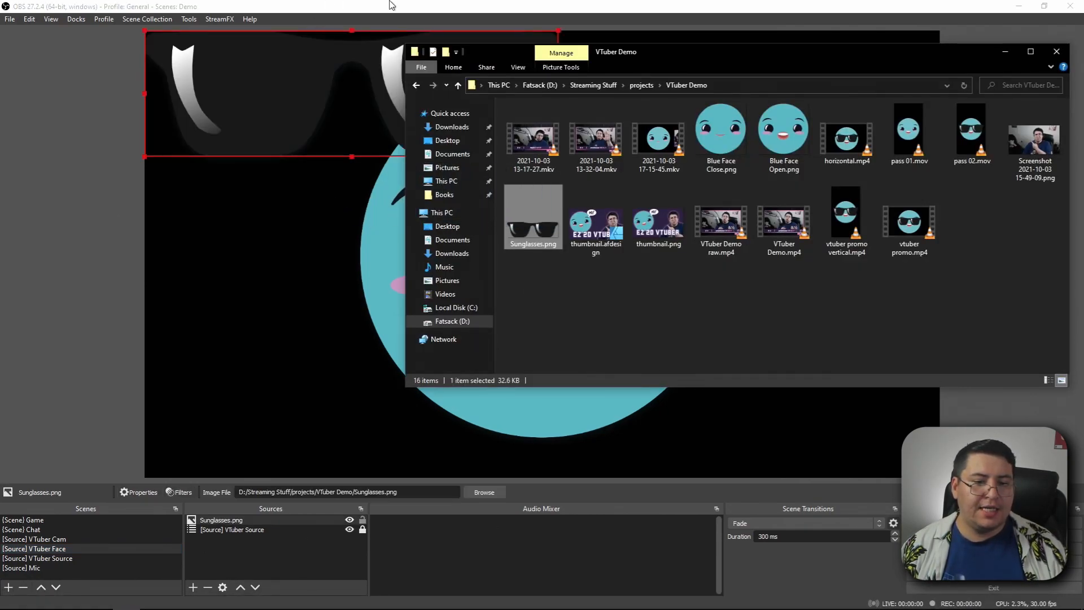
pyautogui.click(1058, 51)
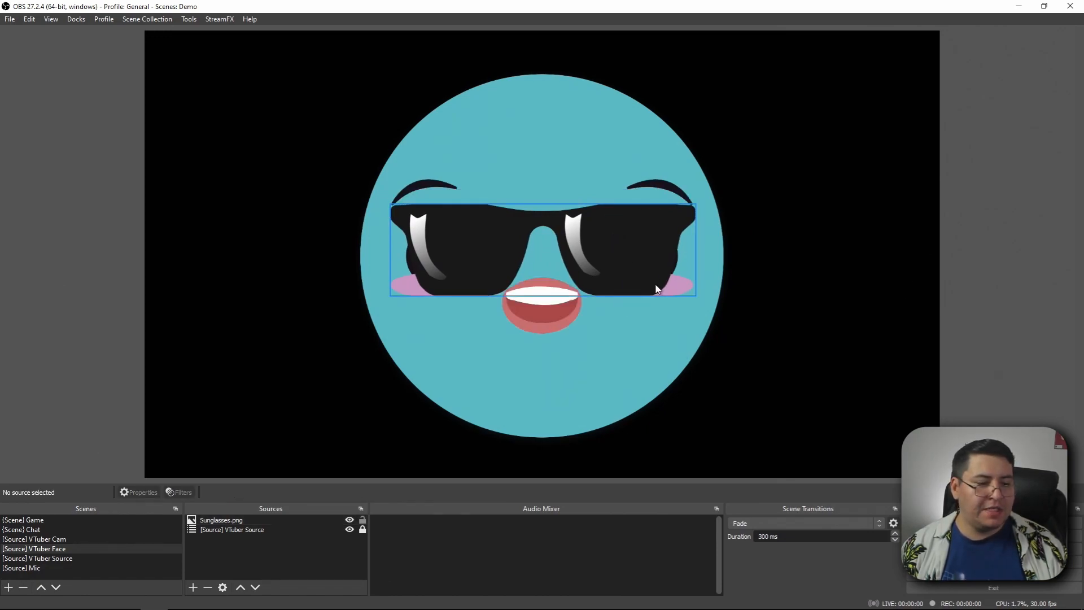
# Confirm the sunglasses show in the VTuber Cam, Chat and Game scenes
pyautogui.click(31, 539)
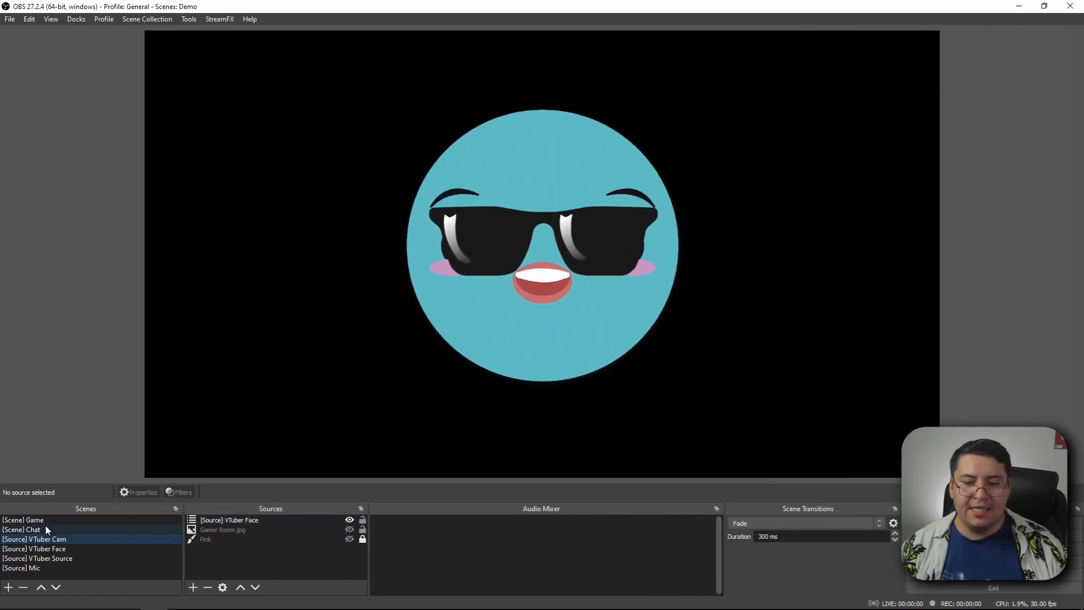
pyautogui.click(18, 529)
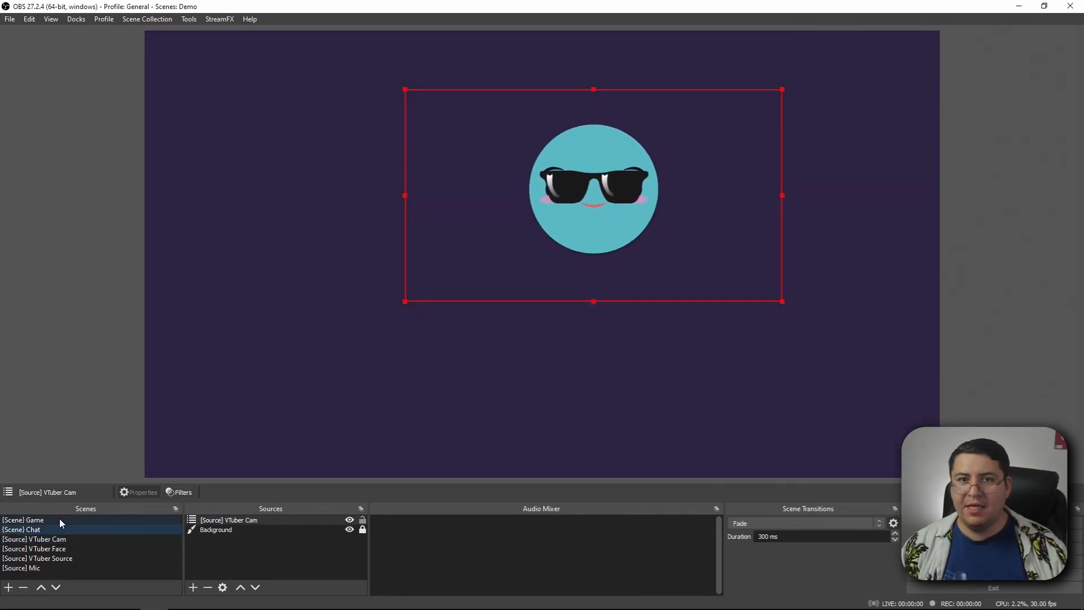
pyautogui.click(22, 519)
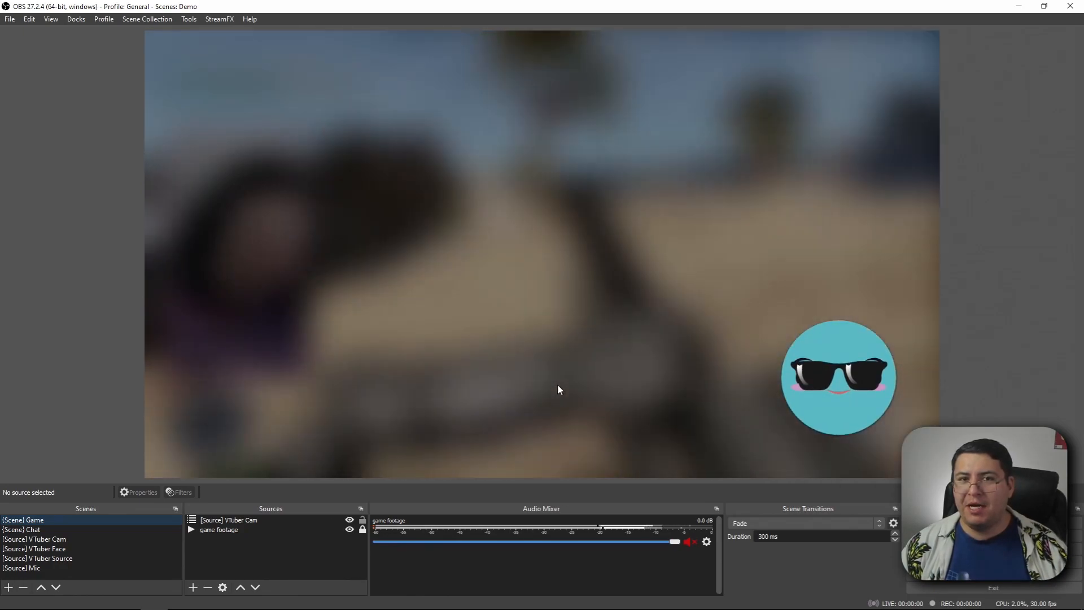